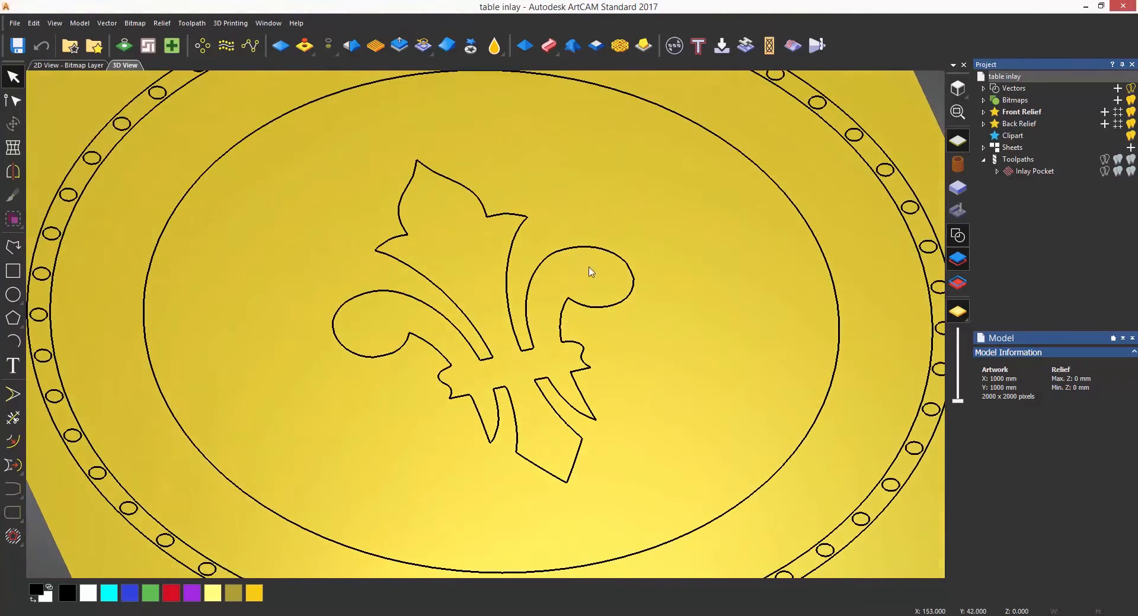
Step: Zoom in on the fleur-de-lis vector inside the oval border
scroll("up", 3)
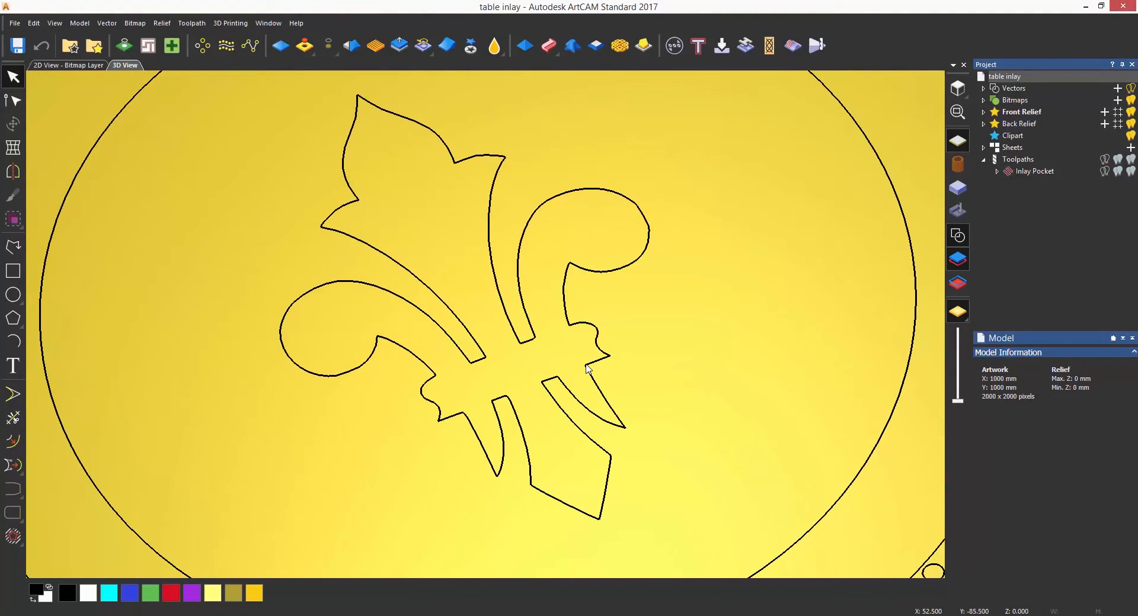
mouse_move(733, 364)
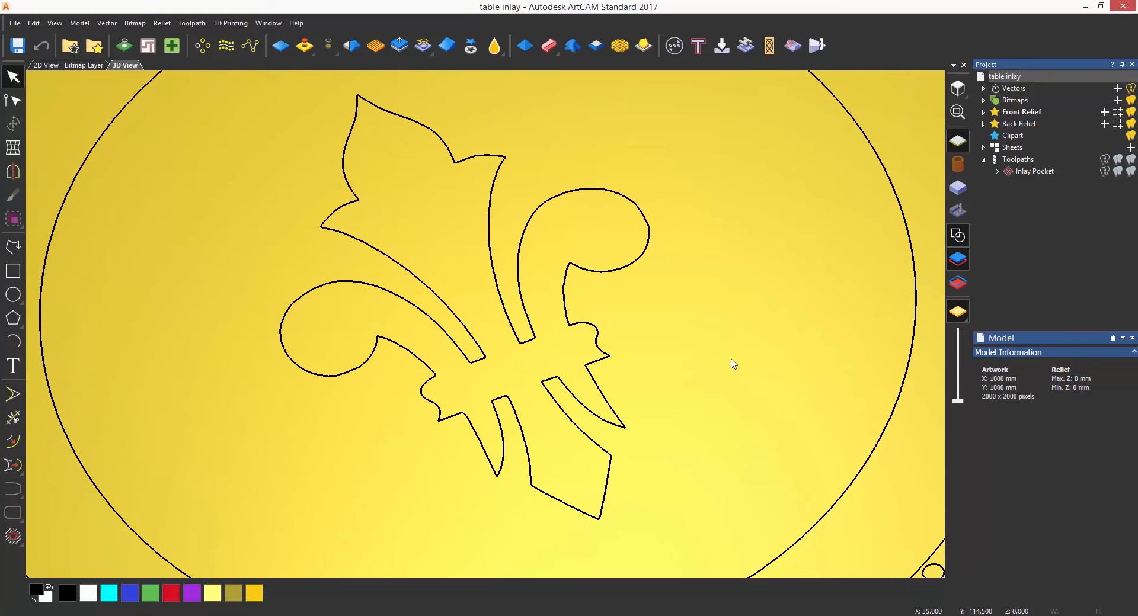
Step: Delete the old Inlay Pocket toolpath and launch the Inlay Wizard
right_click(1030, 170)
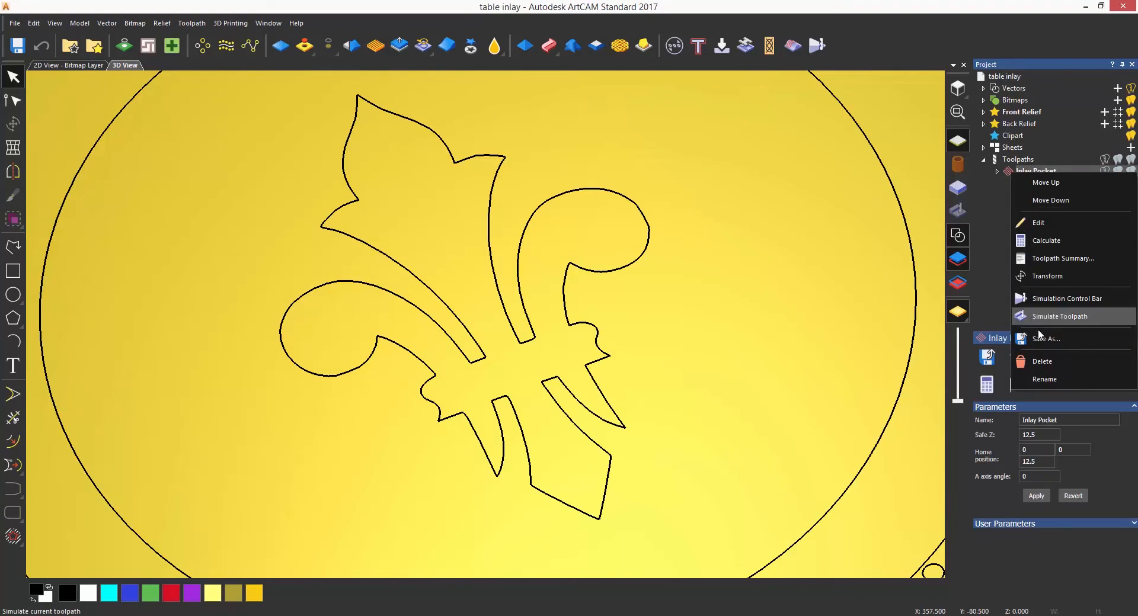
left_click(1041, 360)
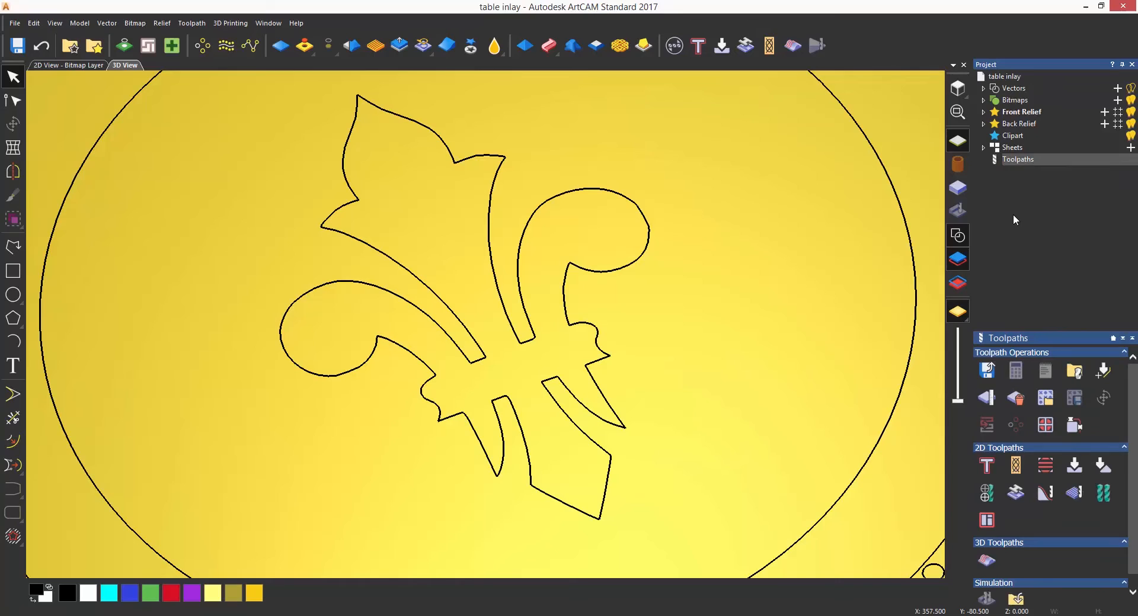
mouse_move(1009, 356)
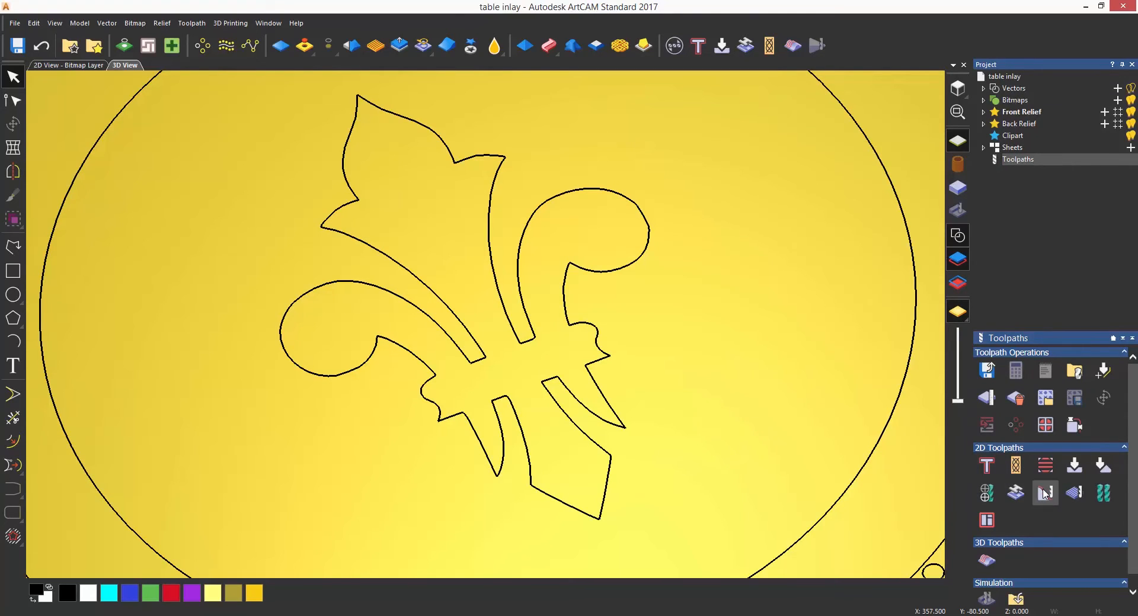
left_click(1045, 493)
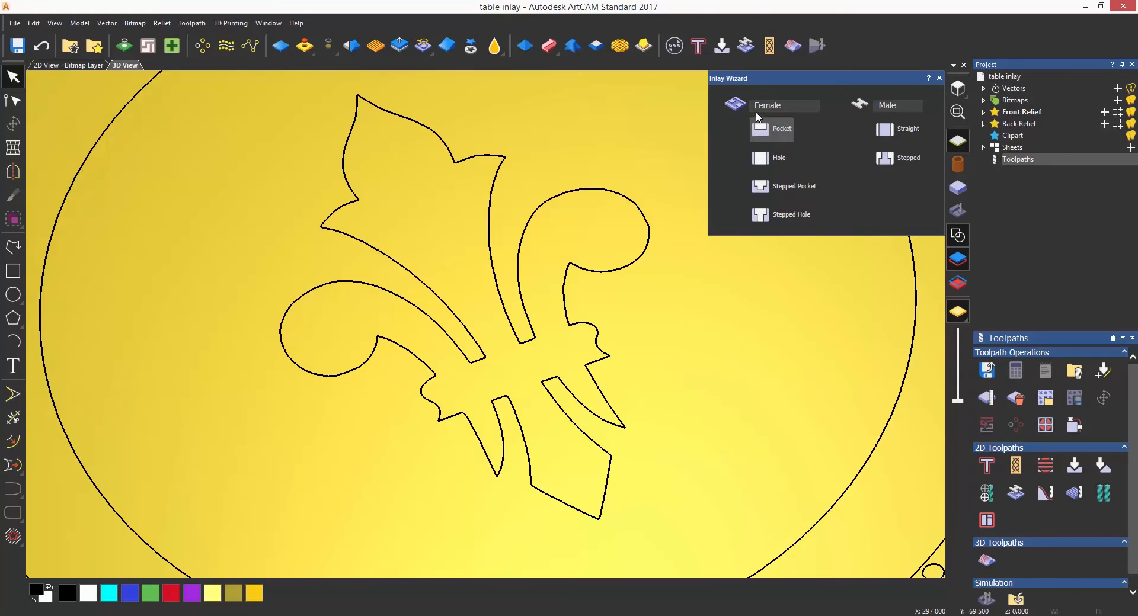
Step: Choose the Female Pocket inlay type for the fleur-de-lis
left_click(782, 128)
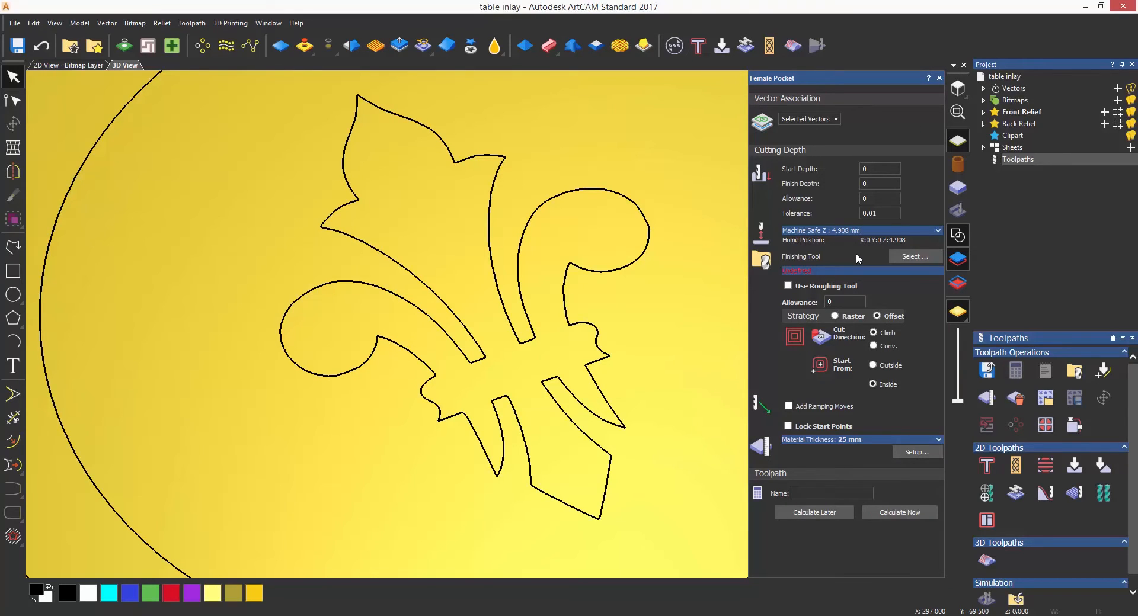
mouse_move(857, 244)
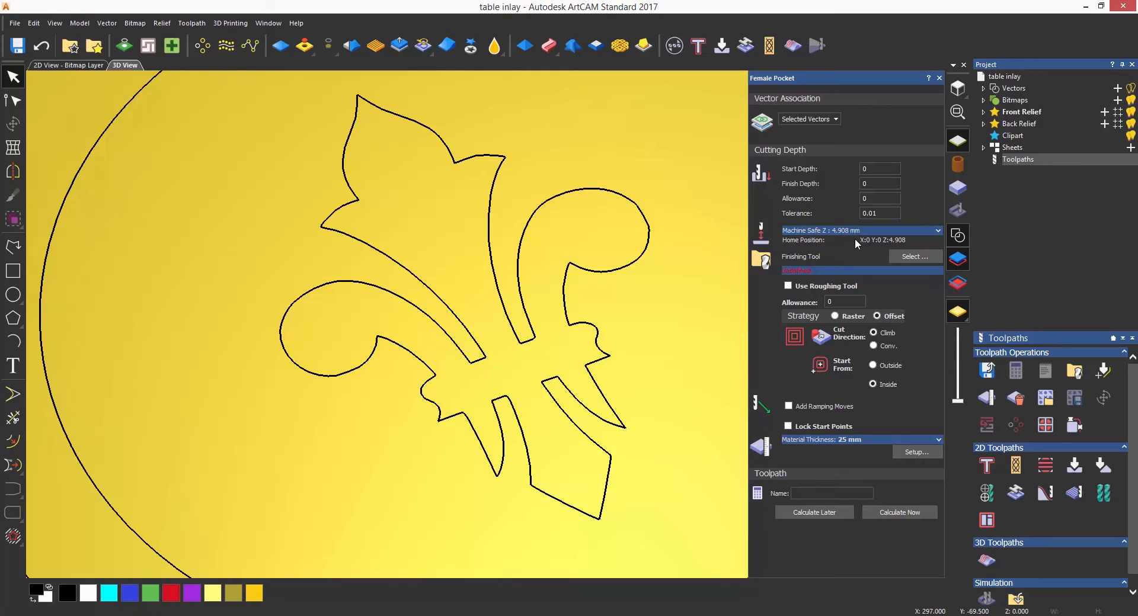
mouse_move(829, 169)
type("3")
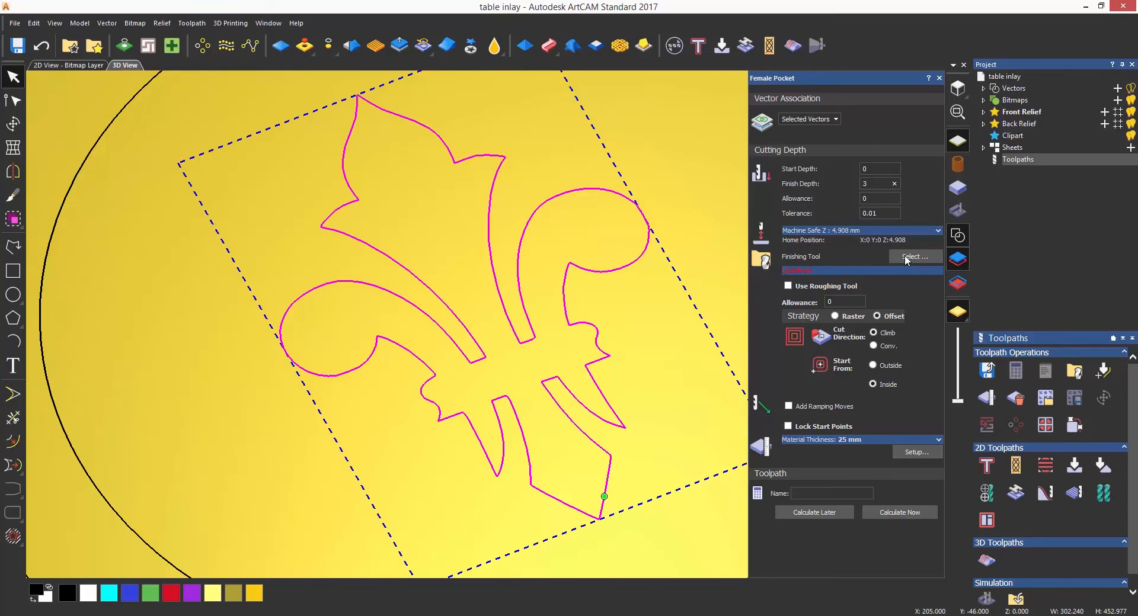
Step: Set End Mill 3 mm as the female pocket's finishing tool
left_click(914, 256)
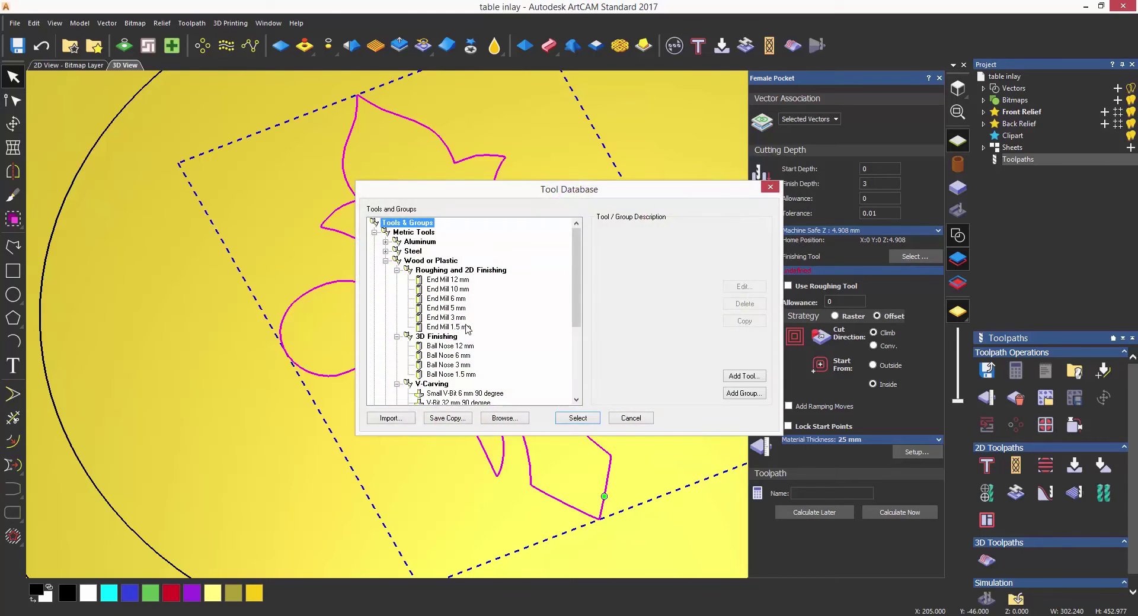
mouse_move(462, 321)
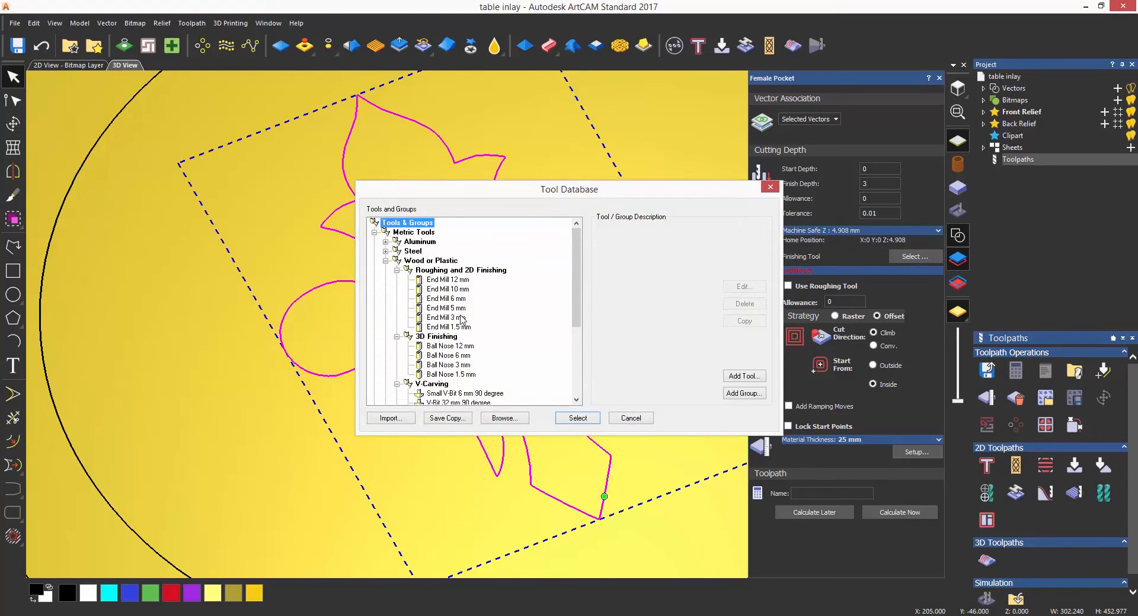
left_click(449, 317)
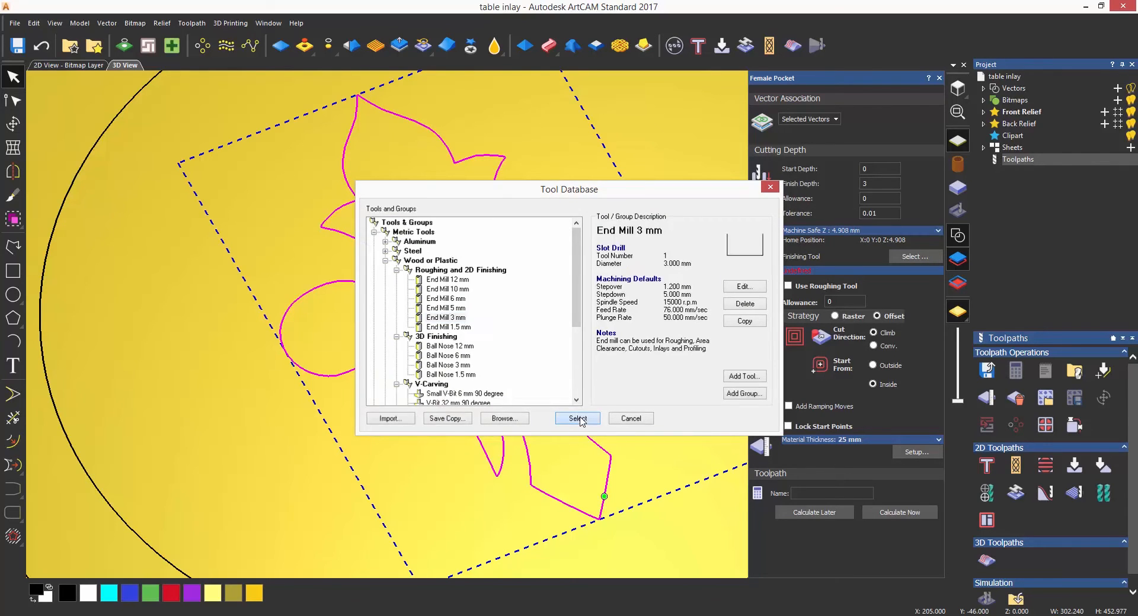
left_click(576, 419)
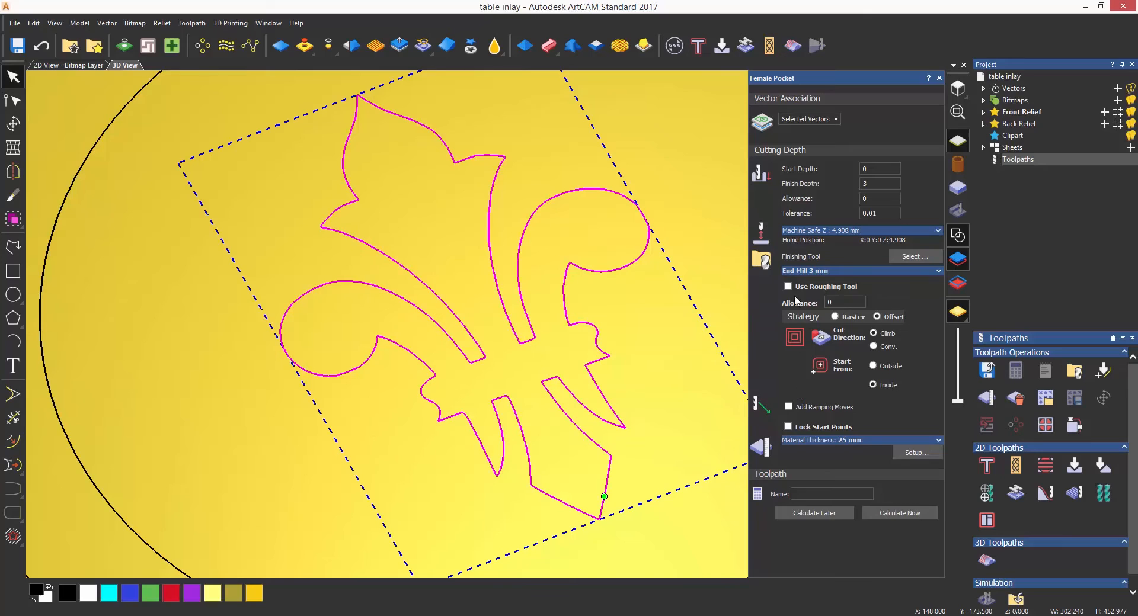
Step: Enable a separate roughing tool and calculate the Female Pocket toolpath
left_click(788, 287)
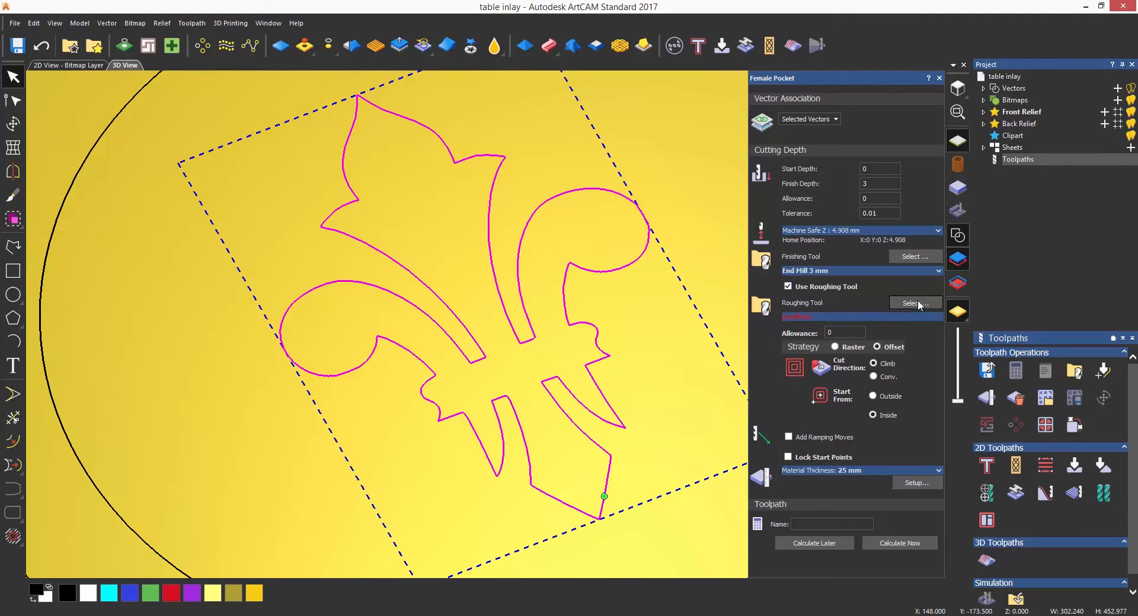
left_click(914, 303)
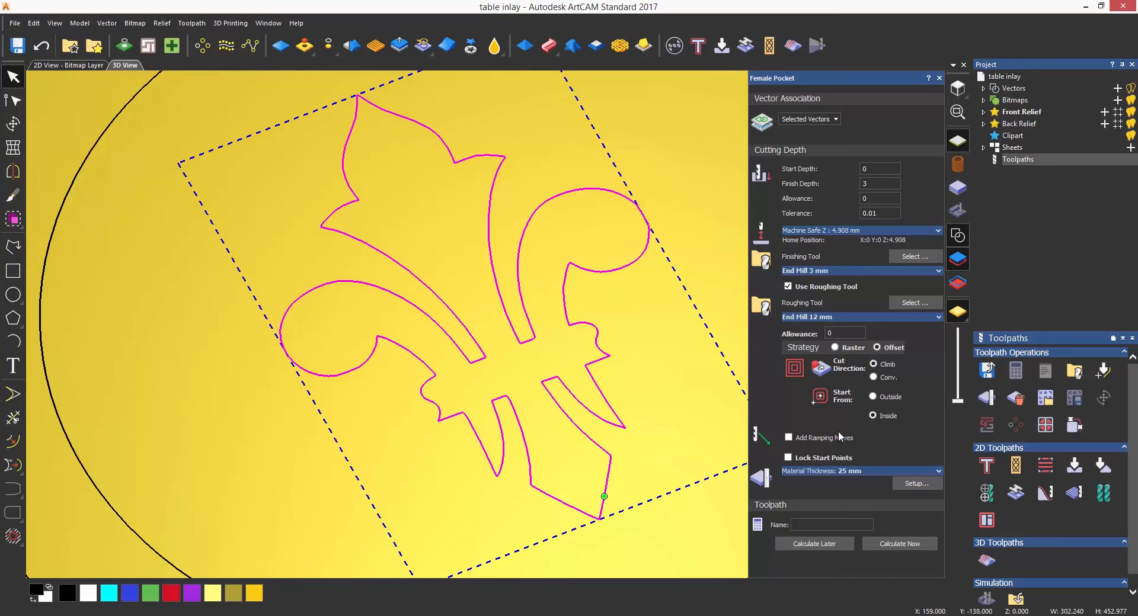
mouse_move(862, 424)
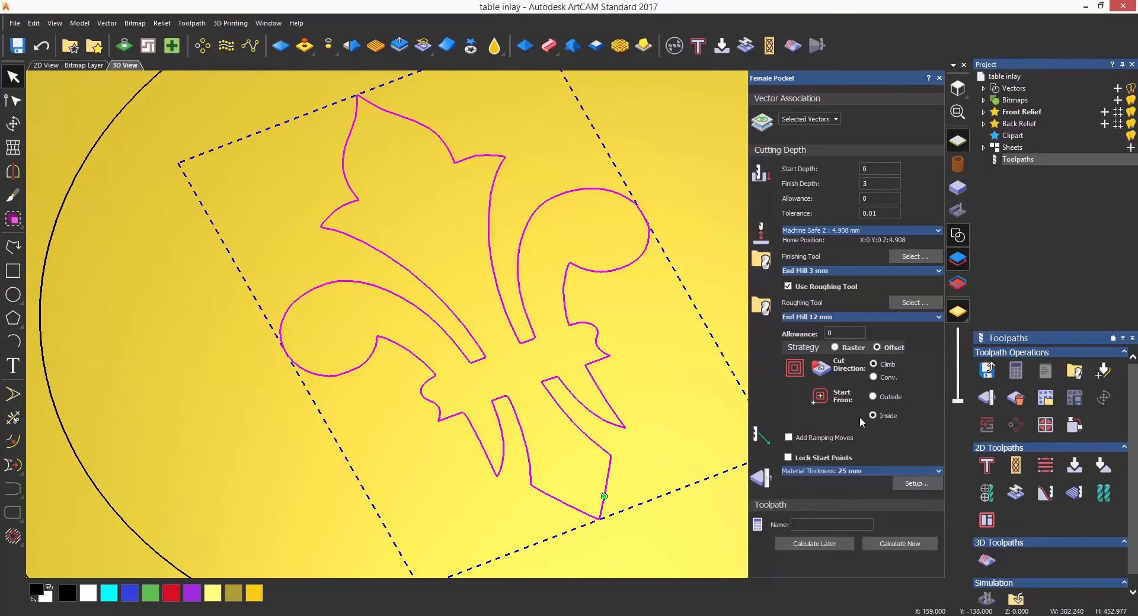
mouse_move(822, 445)
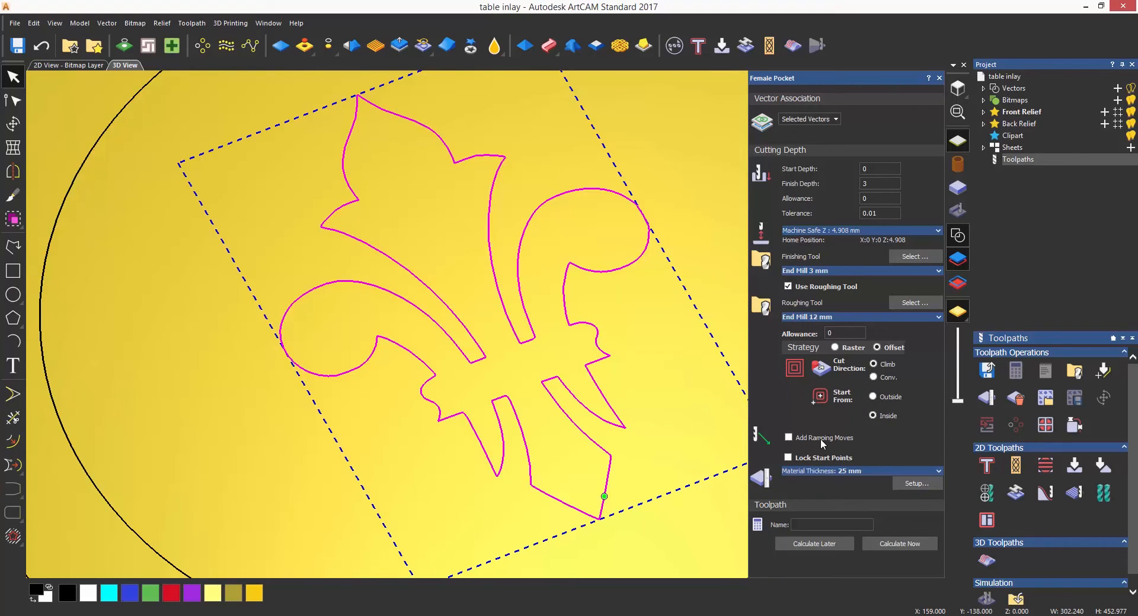
mouse_move(938, 491)
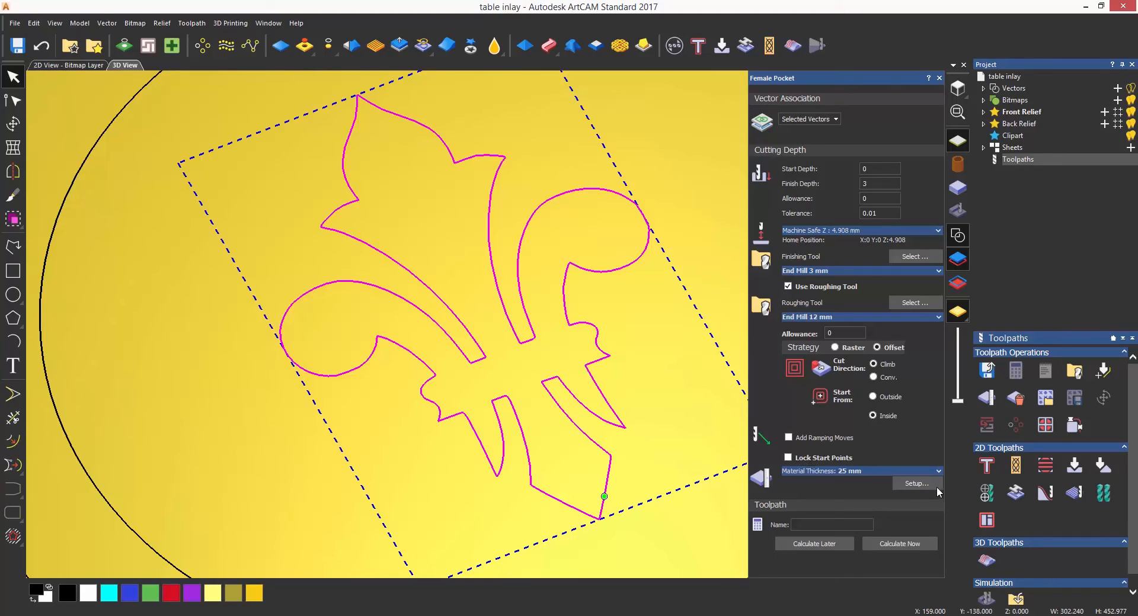
left_click(899, 544)
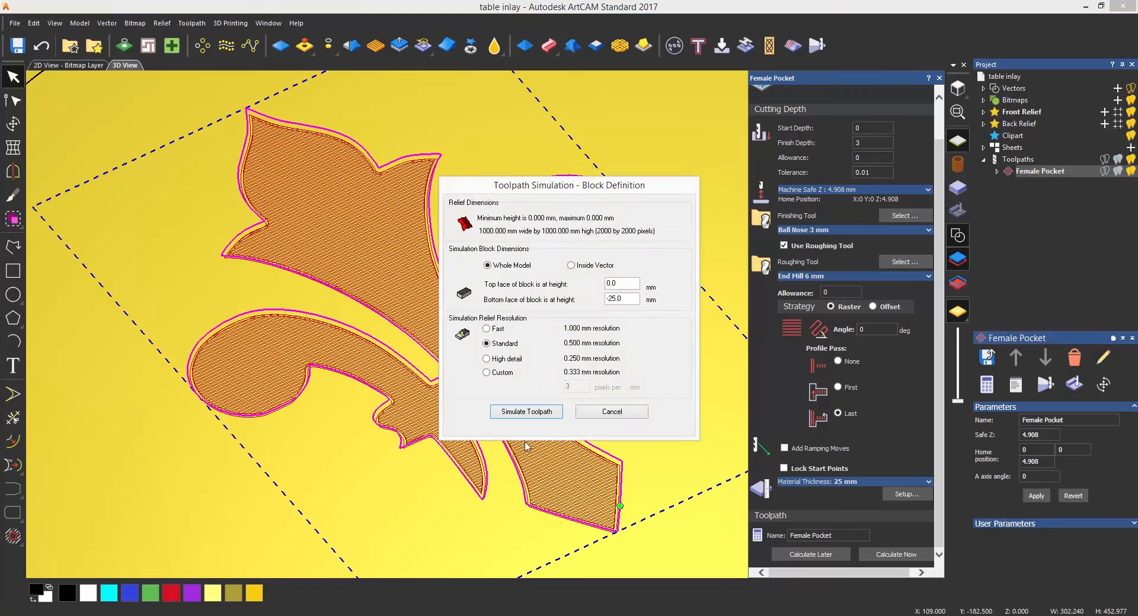
Step: Run the cutting simulation of the Female Pocket toolpath
left_click(525, 411)
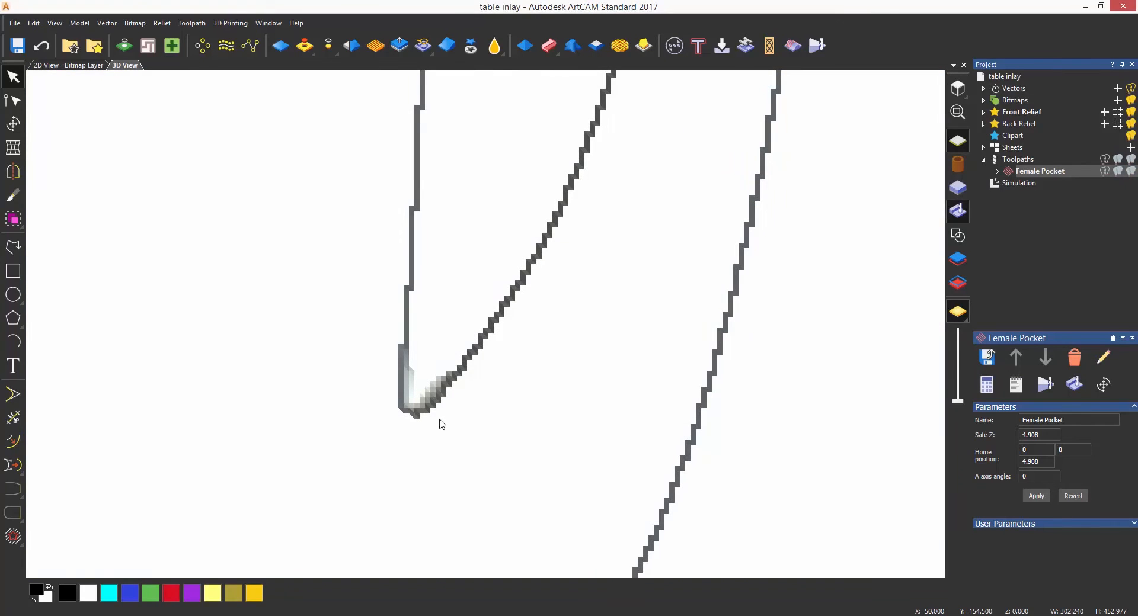
mouse_move(446, 397)
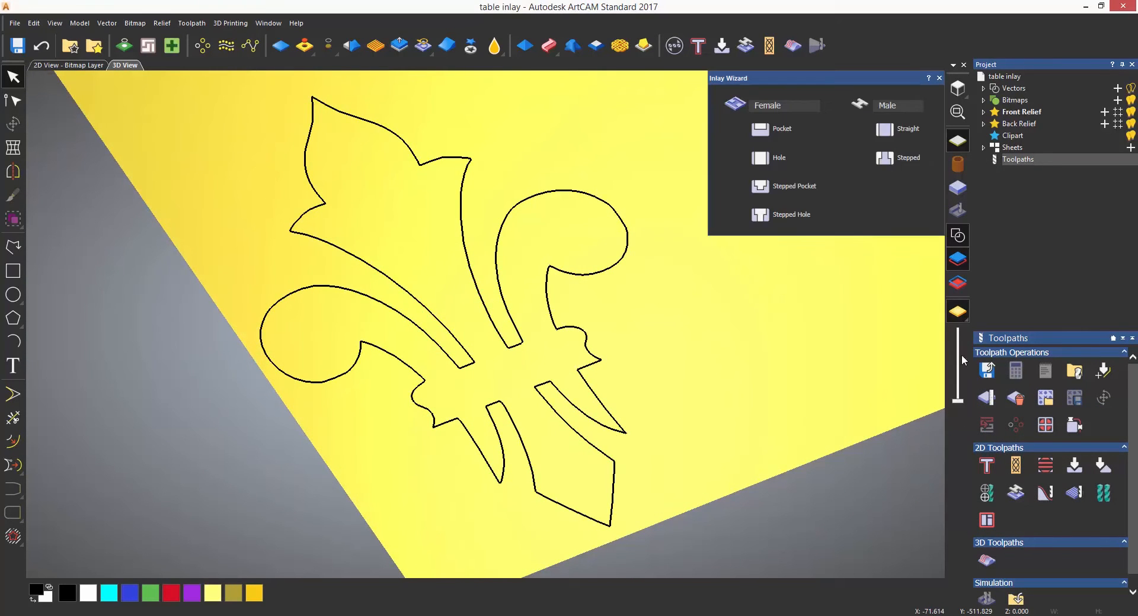
mouse_move(891, 135)
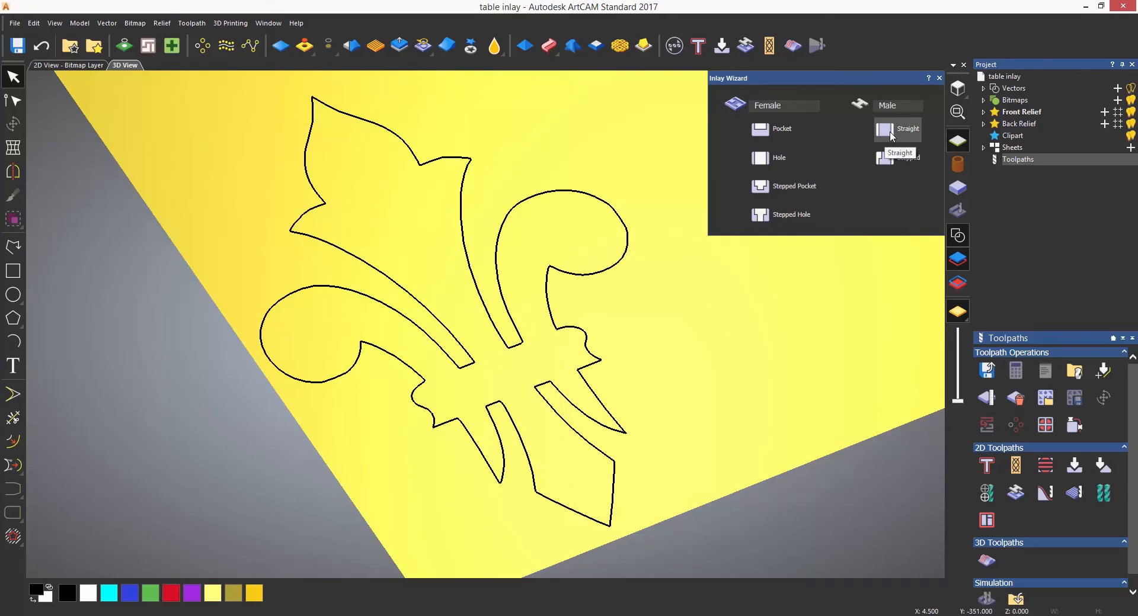
Step: Pick the Straight male insert option in the Inlay Wizard
left_click(896, 129)
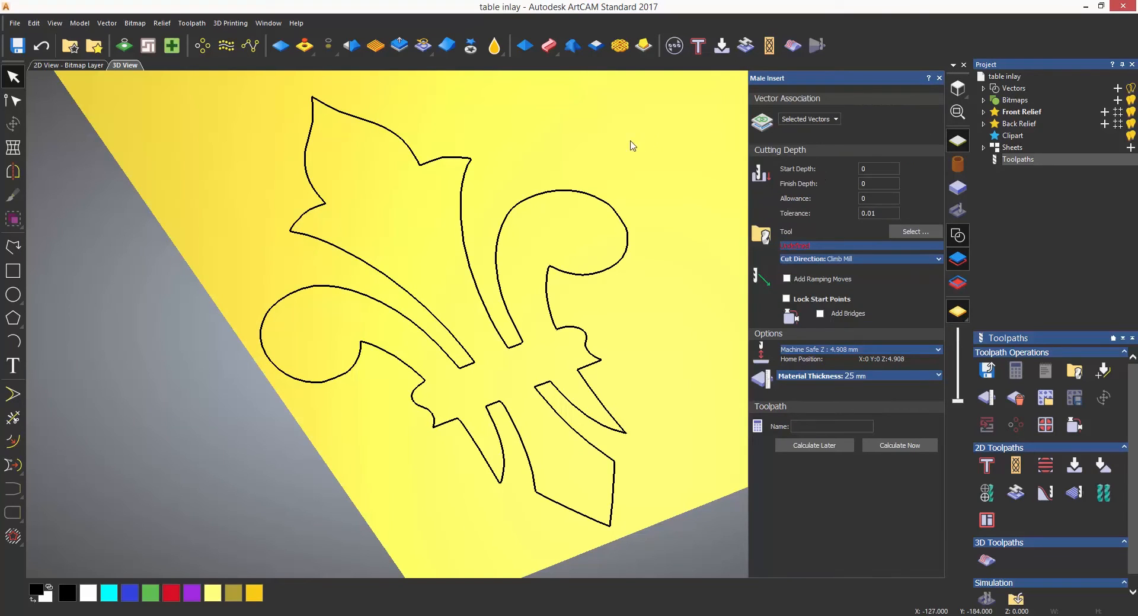
mouse_move(469, 164)
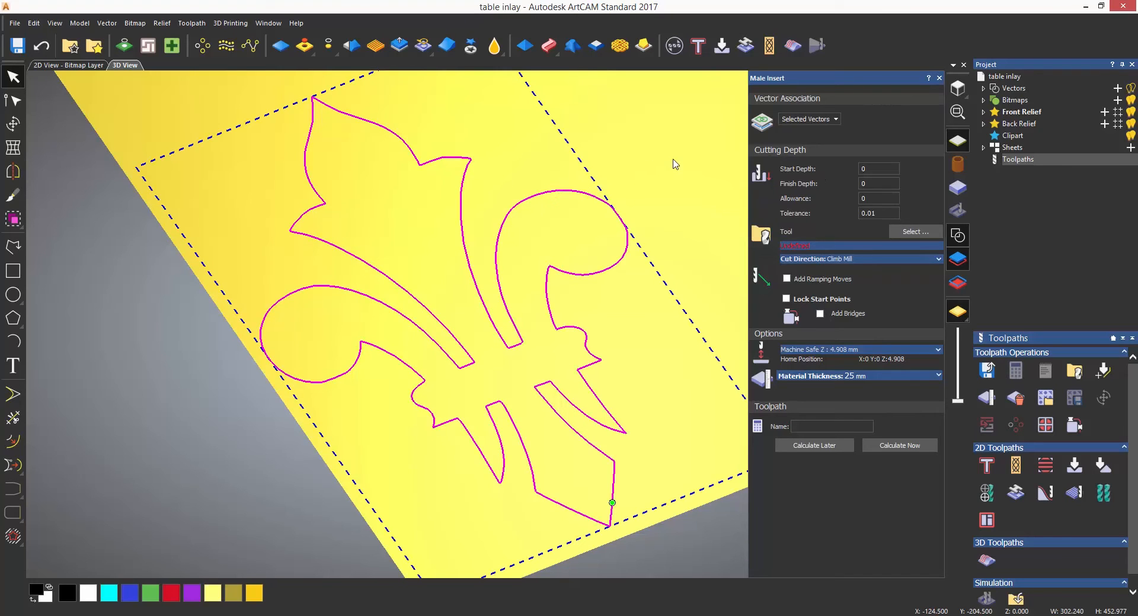
Step: Select the male insert's cutting depth field to enter a 3 mm finish depth
left_click(878, 183)
type("3")
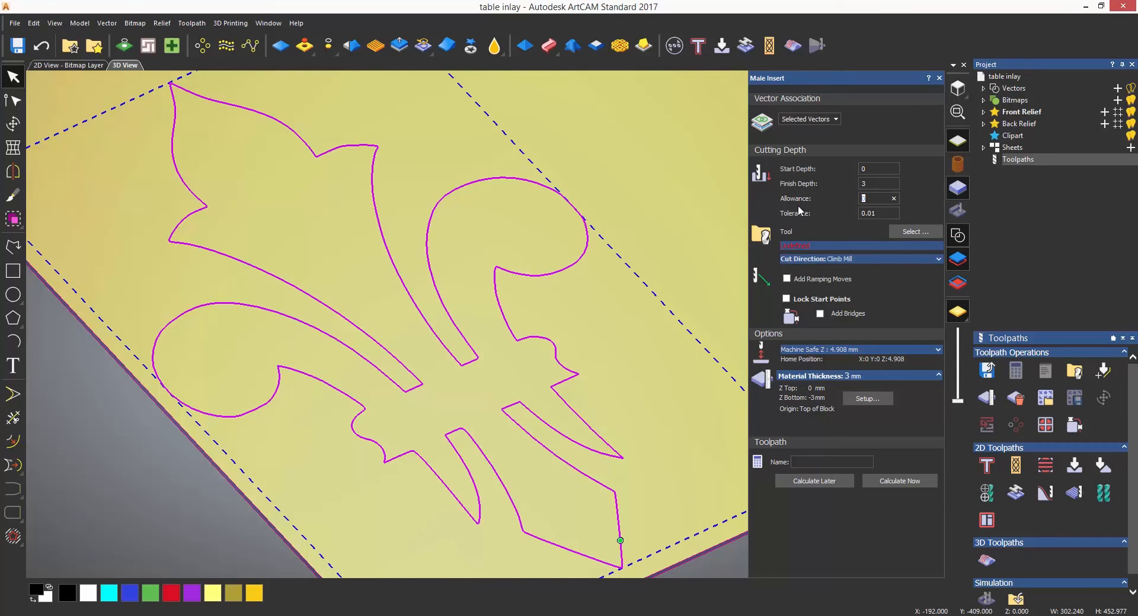
mouse_move(762, 198)
type("-0.1")
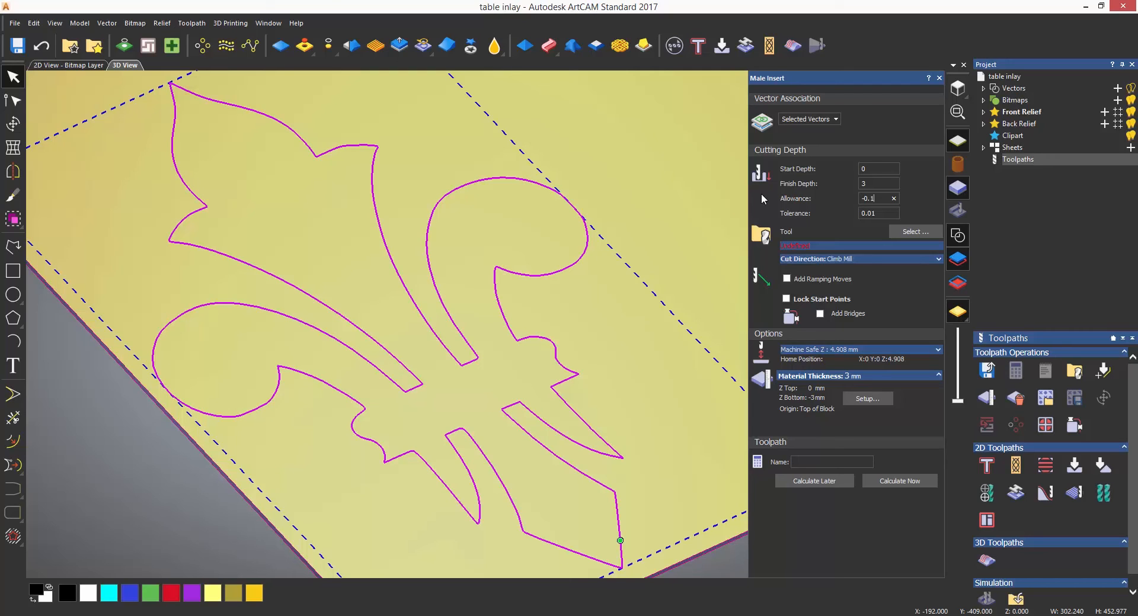
mouse_move(910, 248)
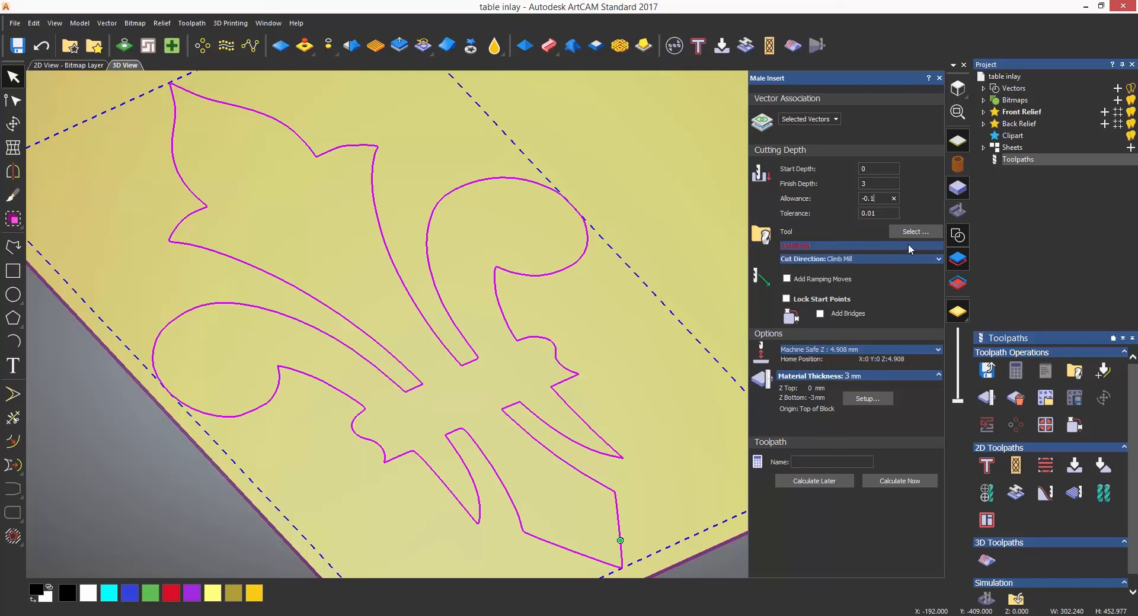
Step: Assign End Mill 3 mm to the male insert and calculate its toolpath
left_click(914, 232)
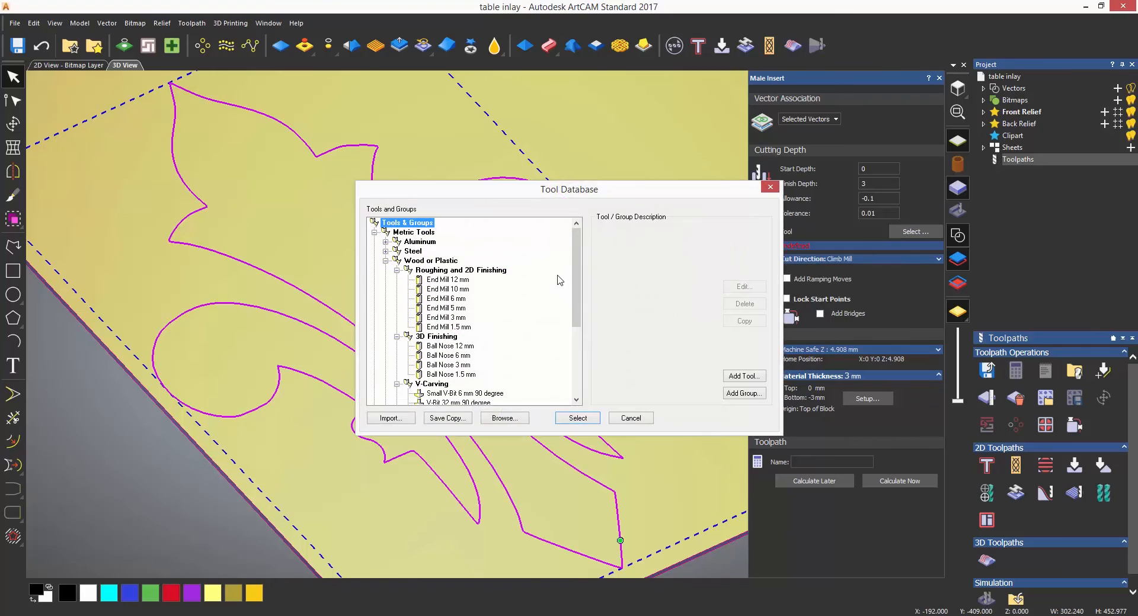
left_click(446, 318)
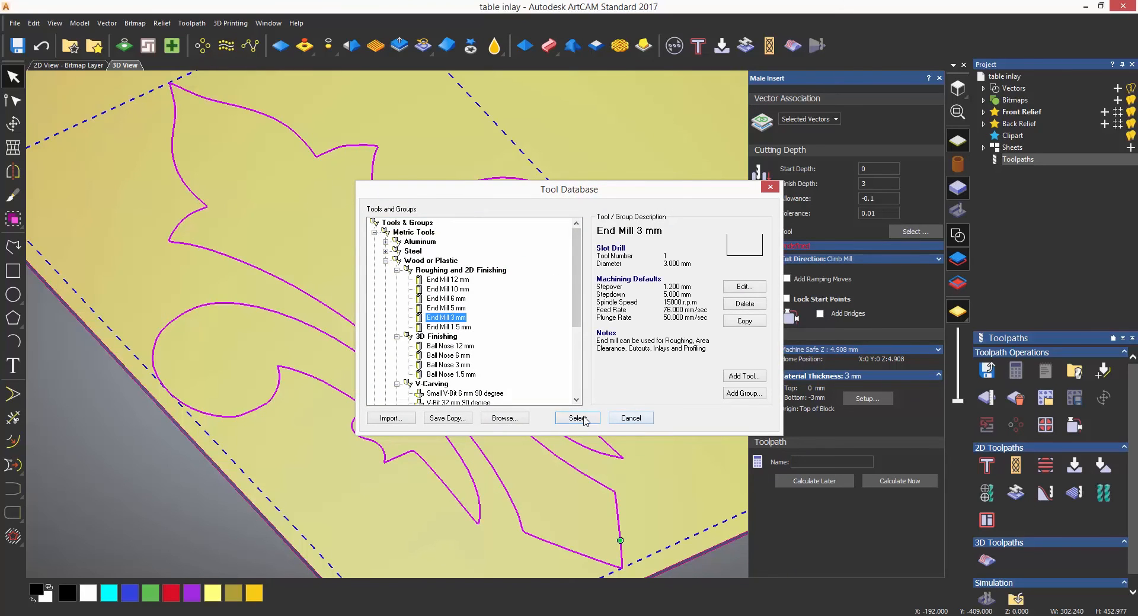
left_click(576, 418)
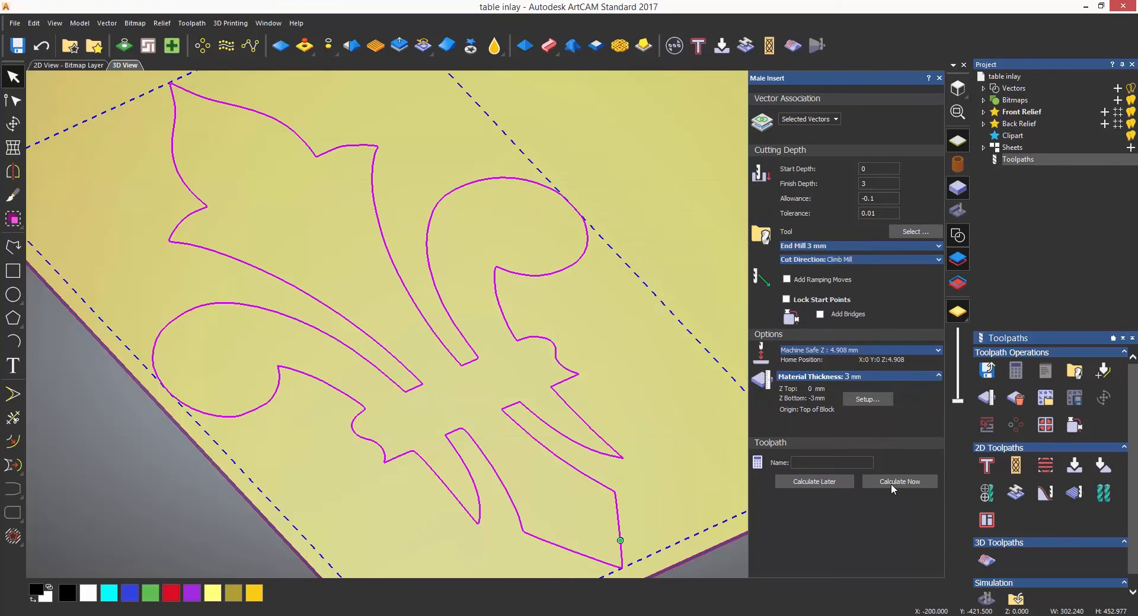
left_click(899, 481)
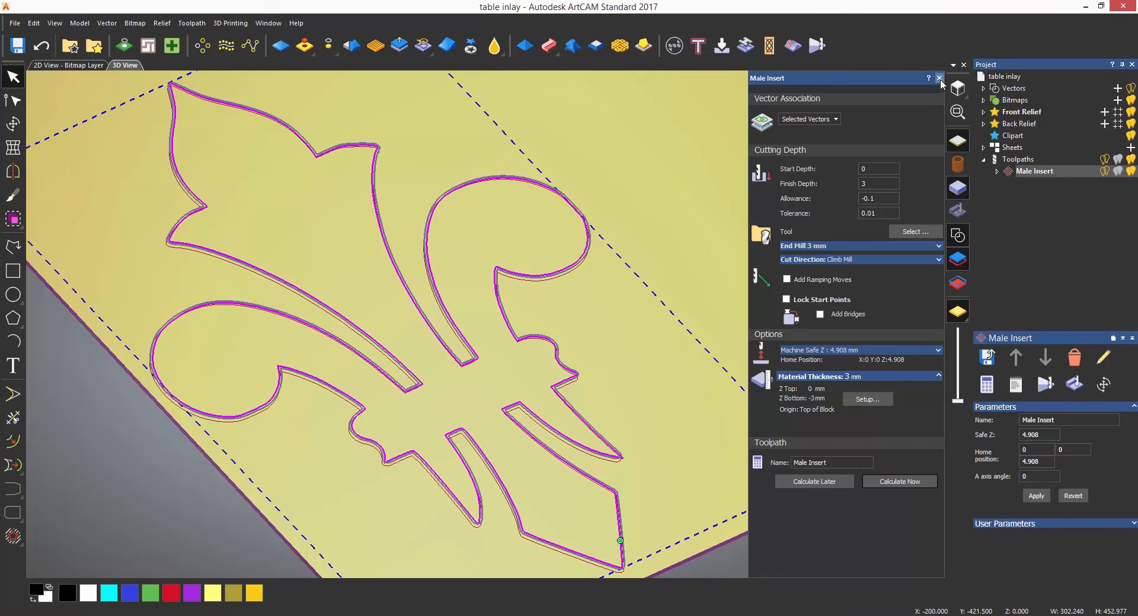
right_click(1034, 170)
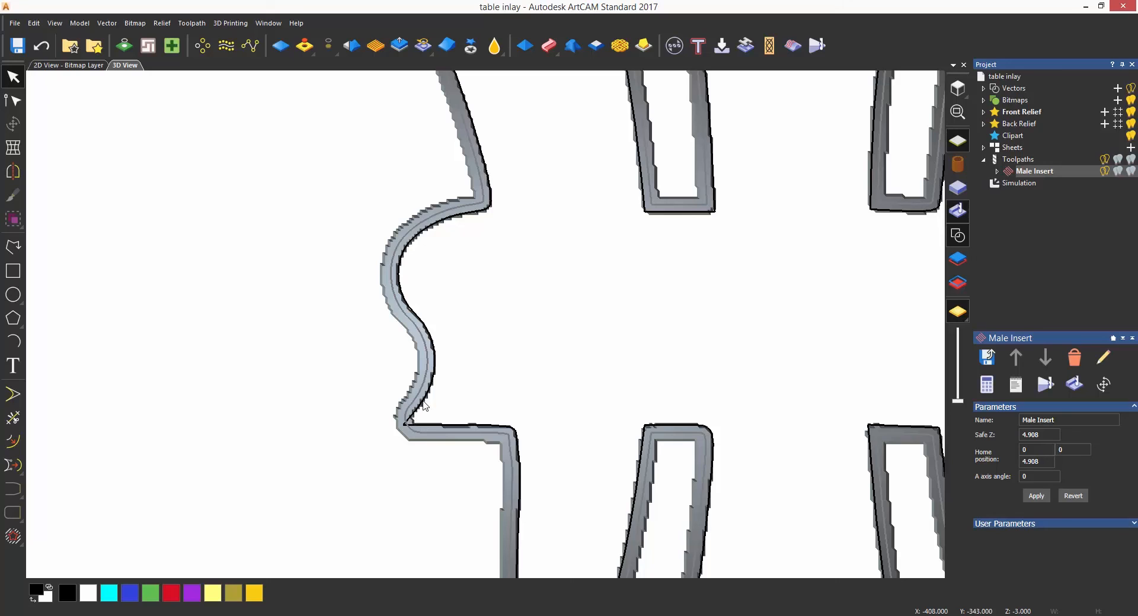
Step: Zoom in on the simulated male insert and open the Simulation entry's options
scroll("up", 3)
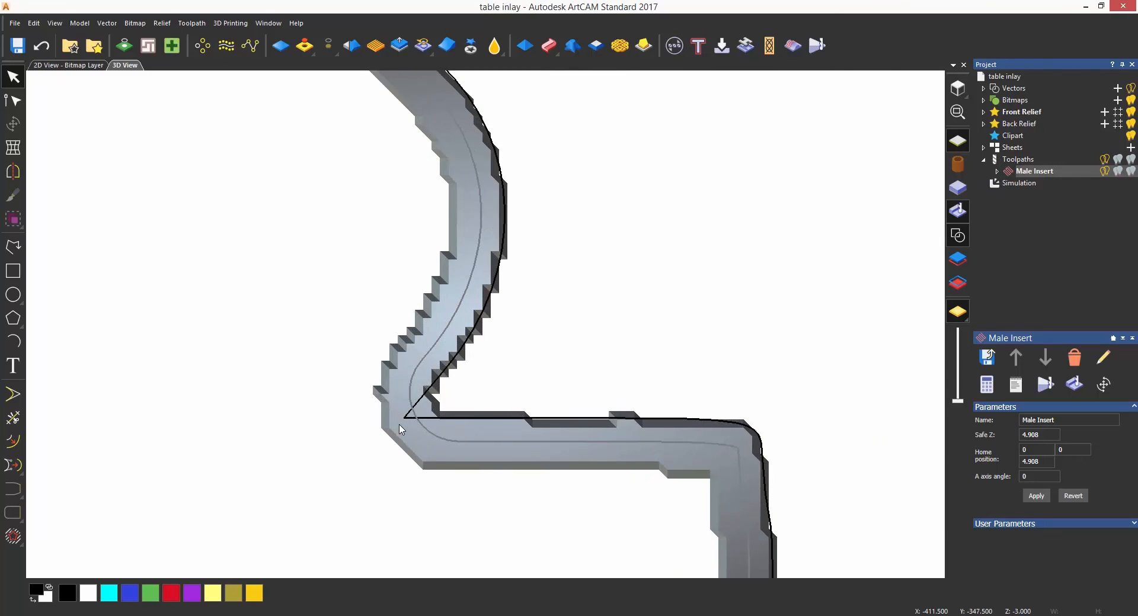
mouse_move(601, 423)
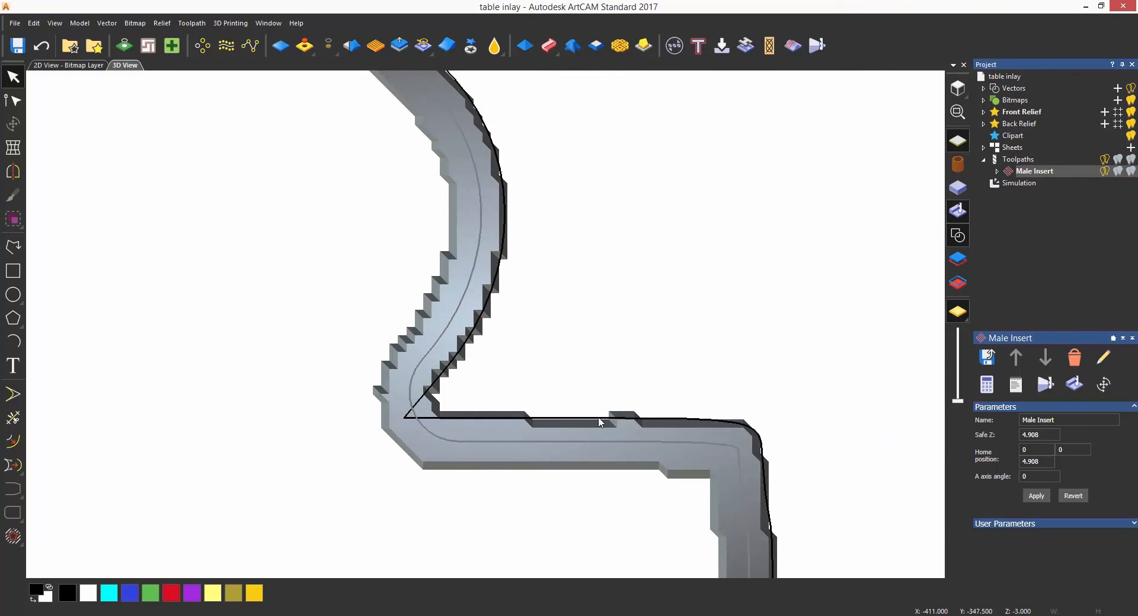
left_click(1018, 183)
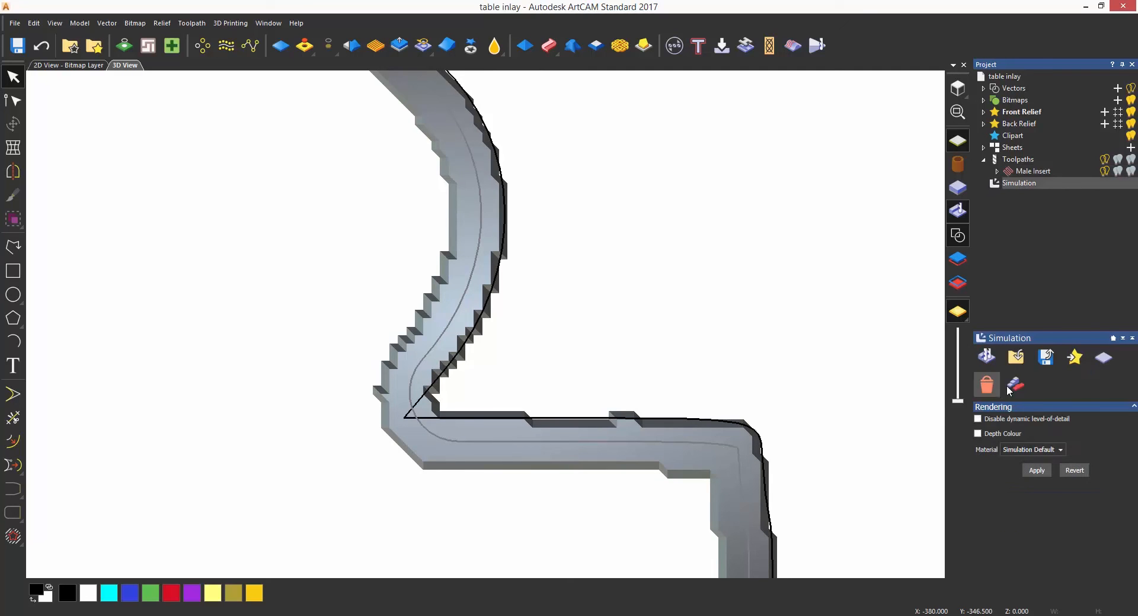